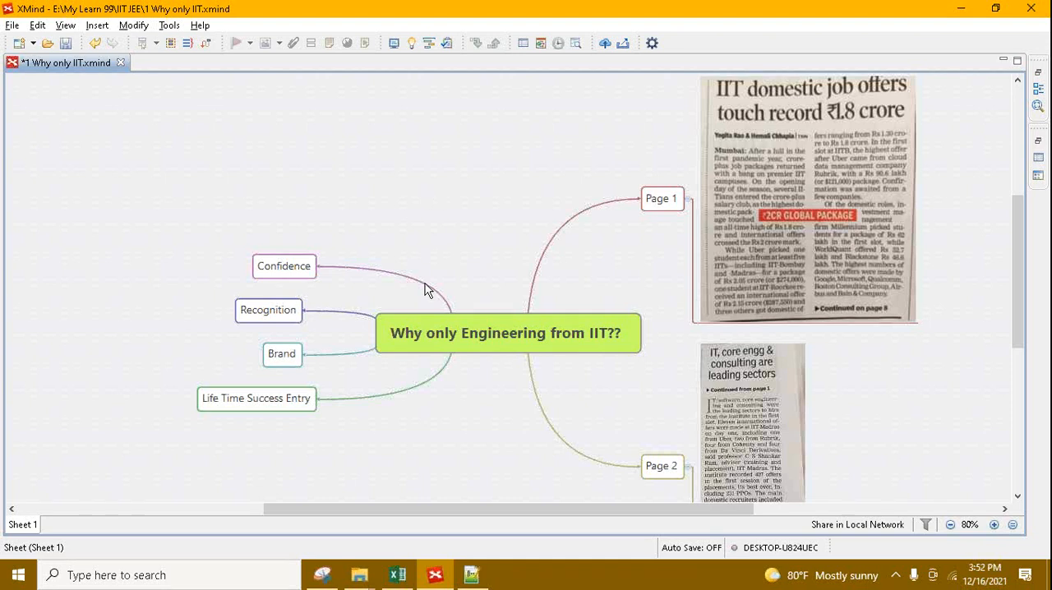
- Show the Normal Vs IIT sheet and the normal graduate's yearly and monthly figures
click(507, 333)
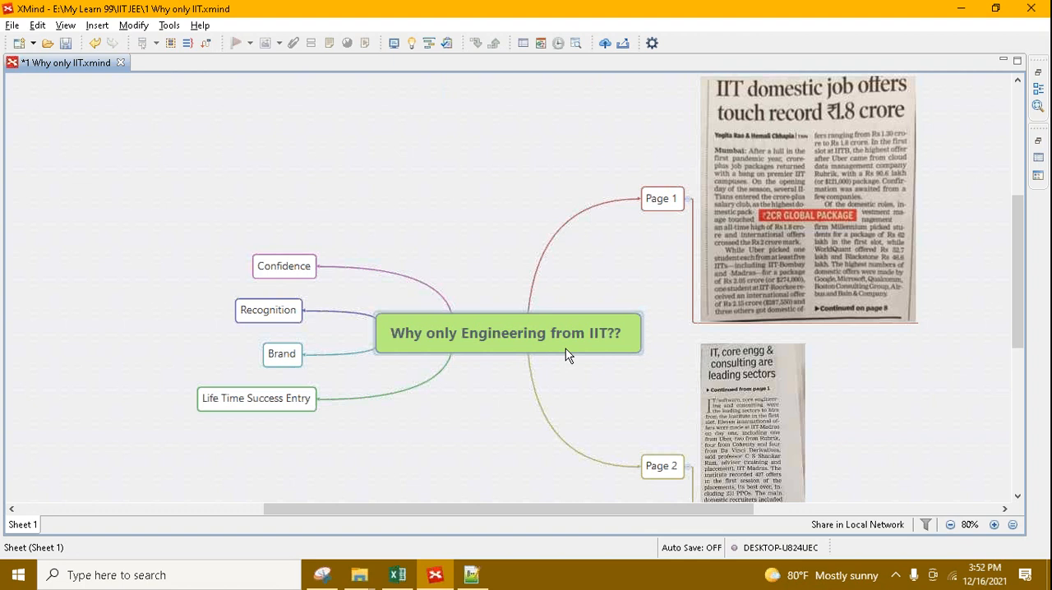
mouse_move(600, 336)
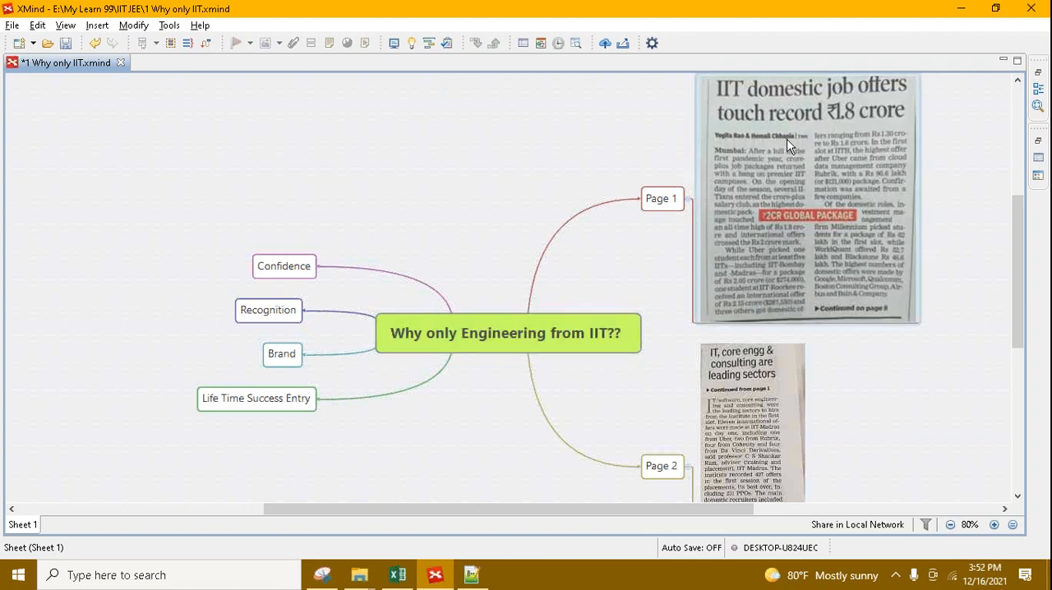
mouse_move(744, 124)
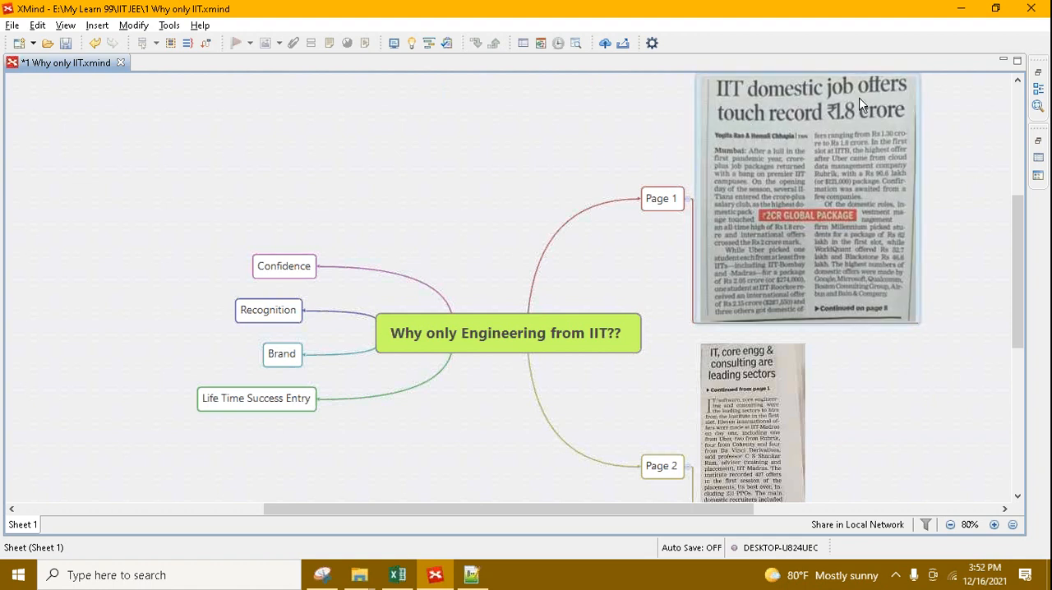
mouse_move(860, 138)
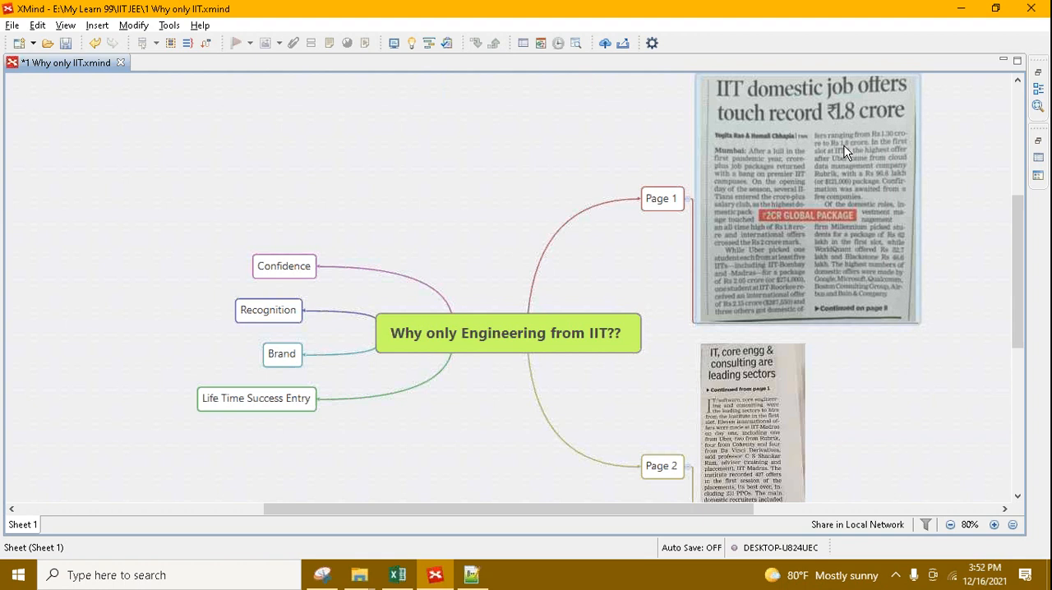
mouse_move(840, 136)
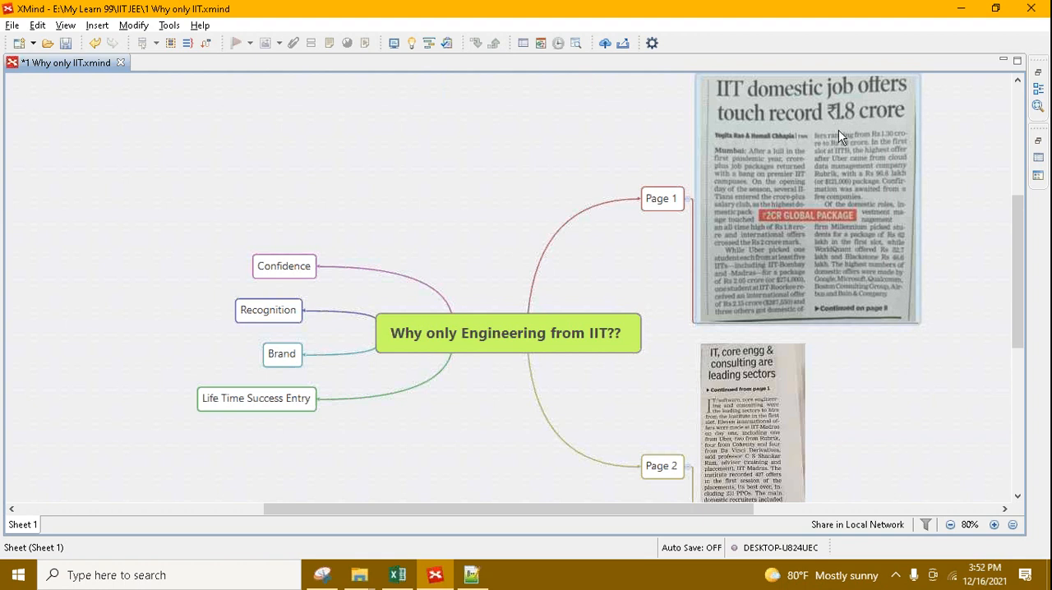
mouse_move(848, 136)
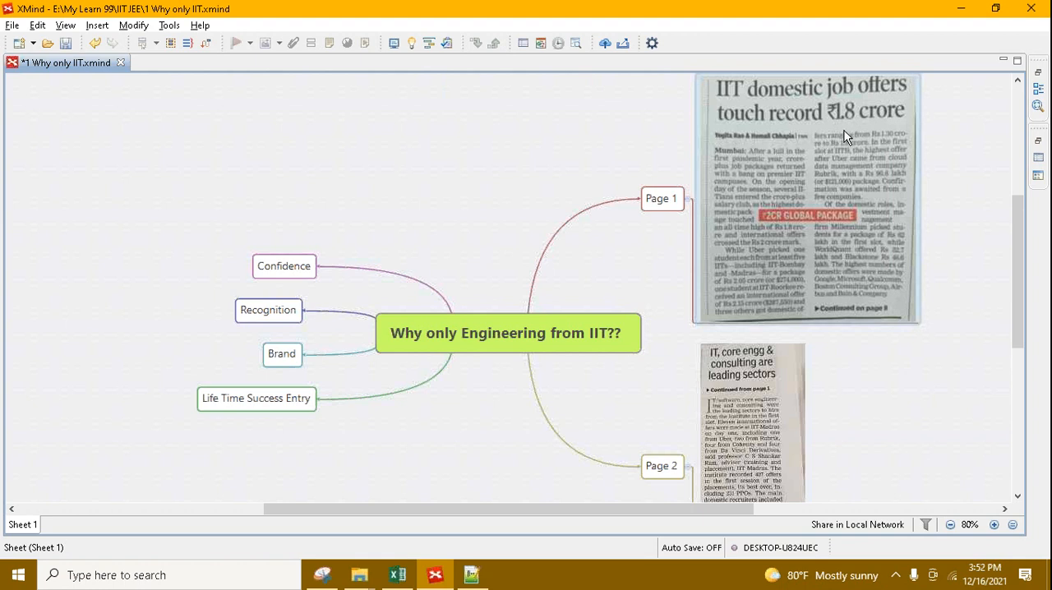
mouse_move(861, 140)
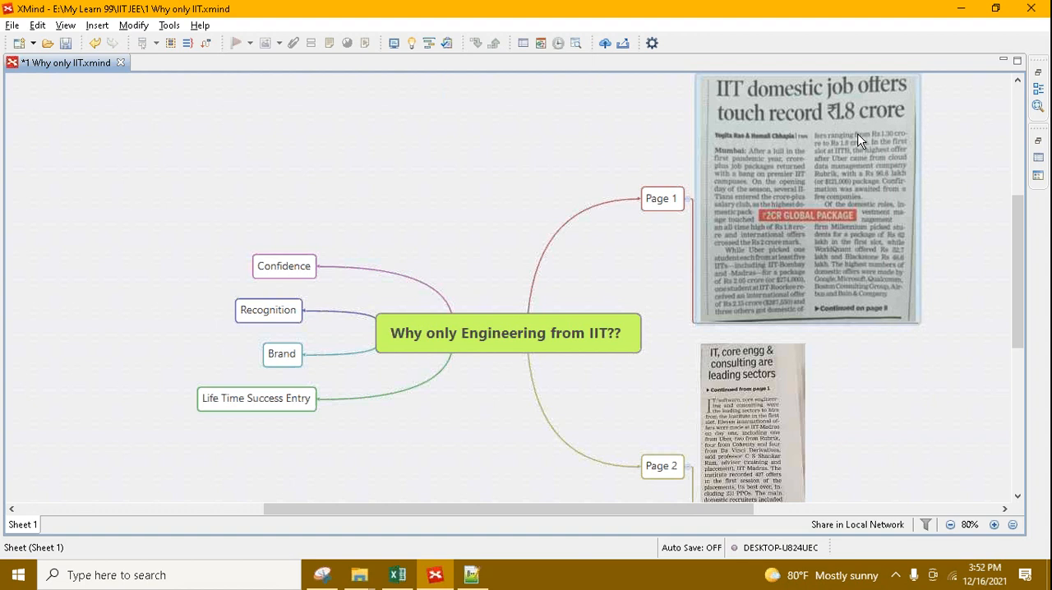
mouse_move(766, 206)
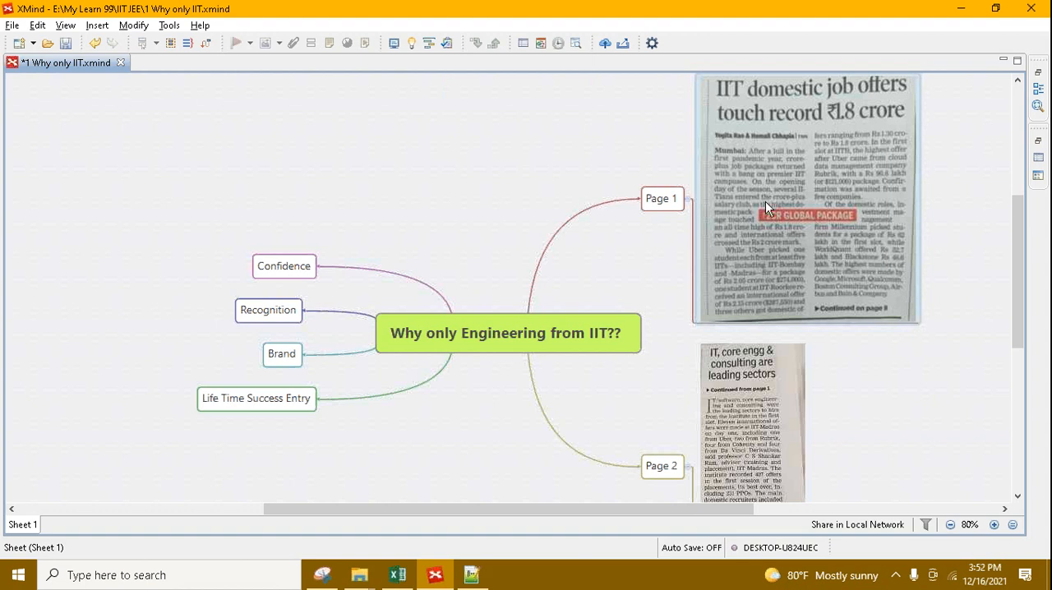
mouse_move(808, 245)
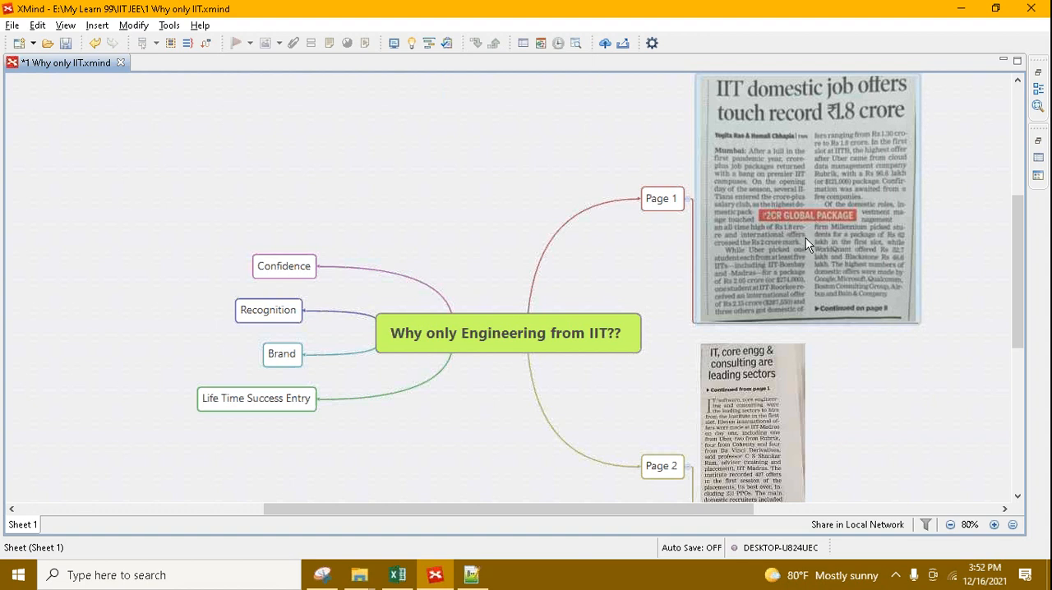
mouse_move(803, 254)
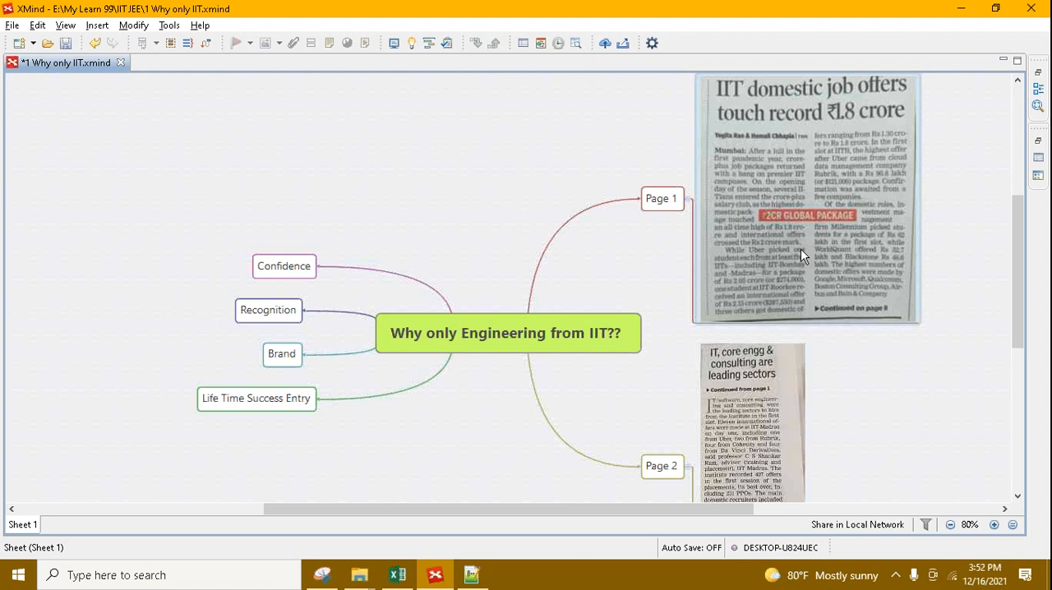
mouse_move(796, 291)
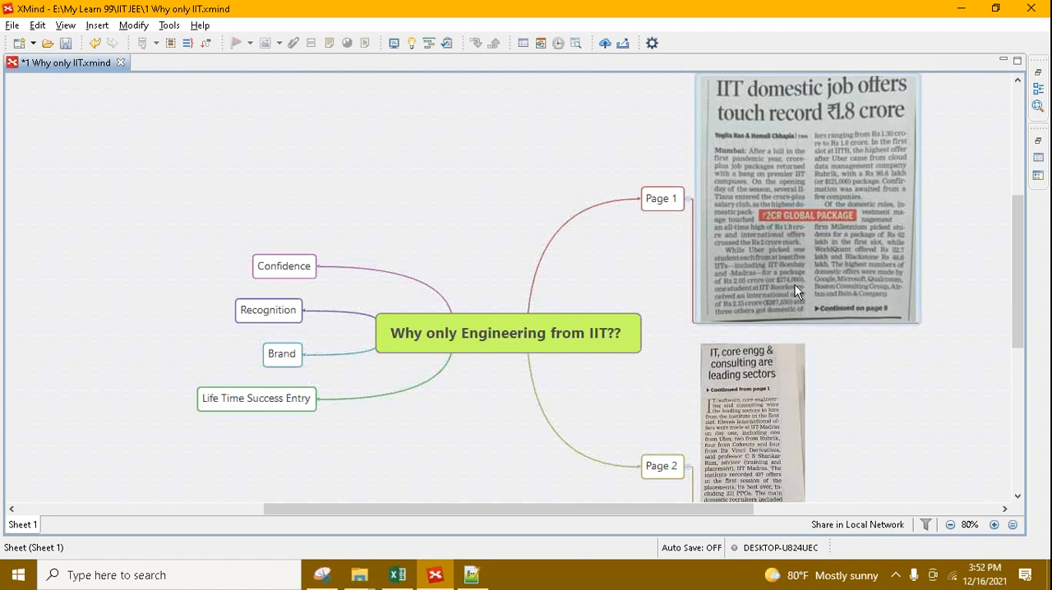
mouse_move(728, 262)
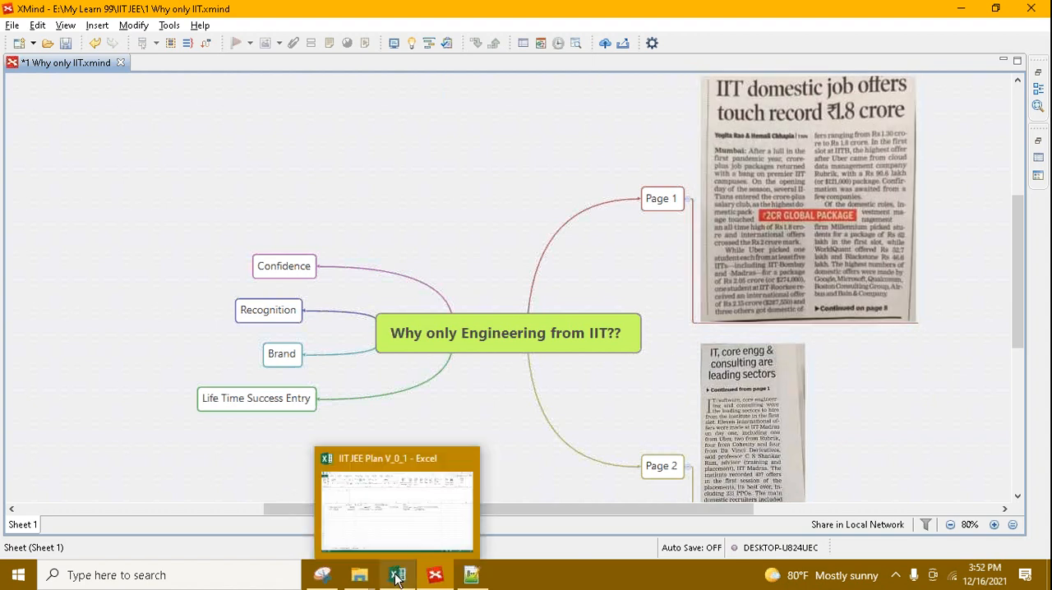
click(397, 573)
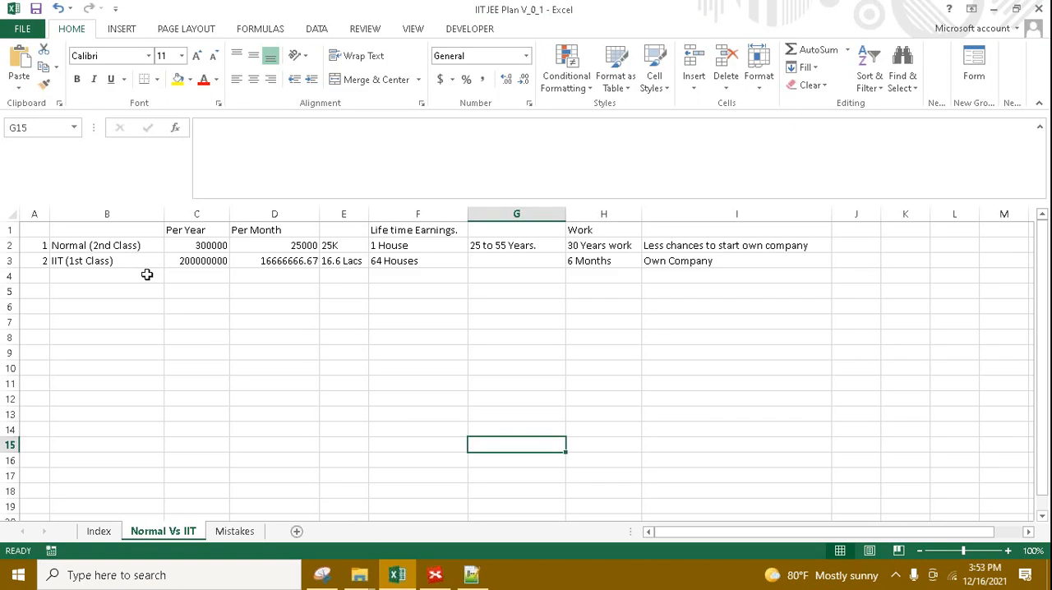
click(11, 245)
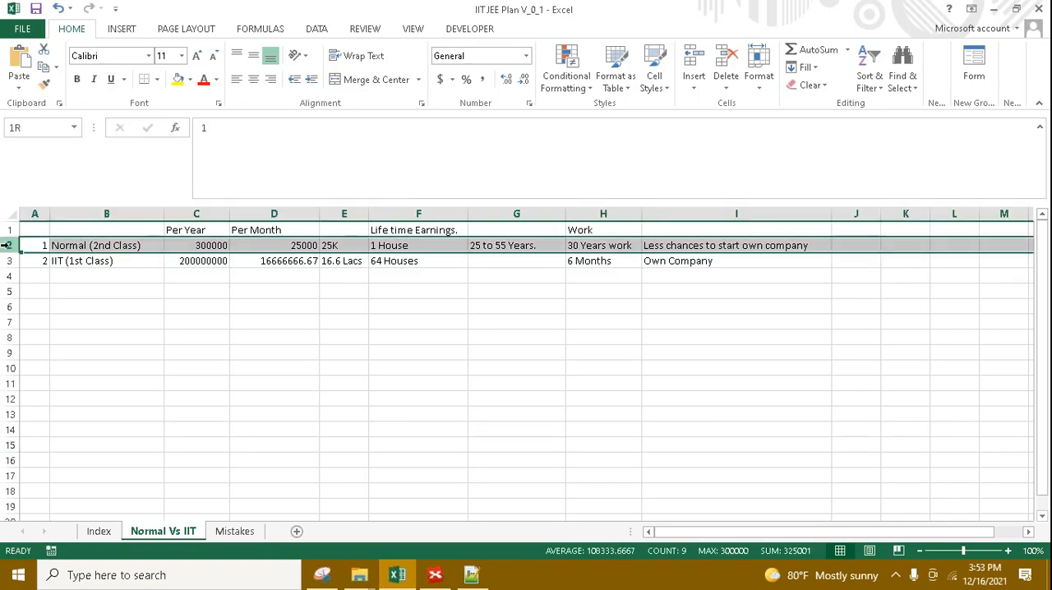
click(196, 245)
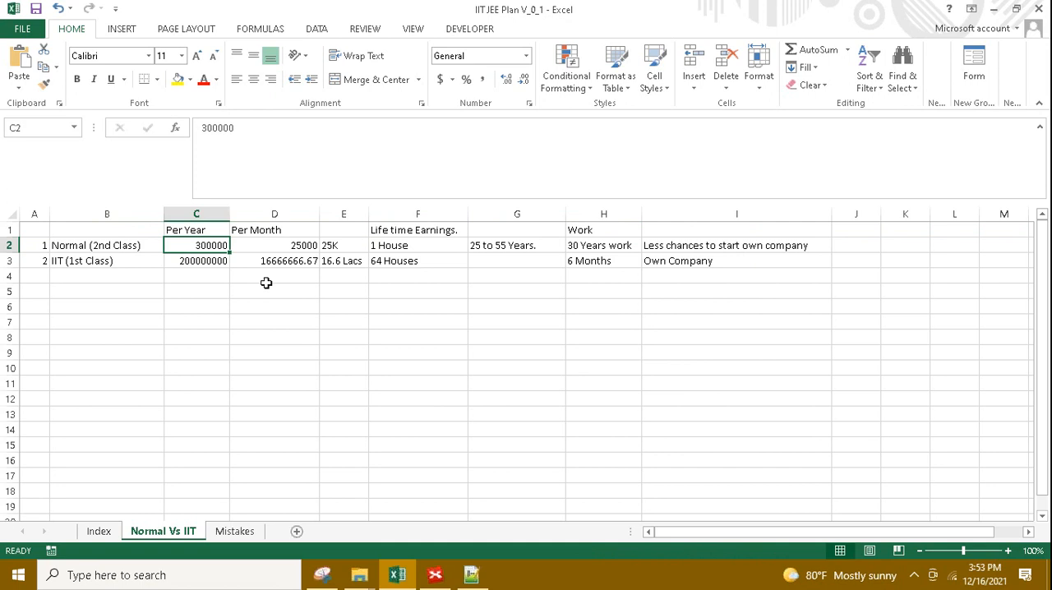
click(273, 229)
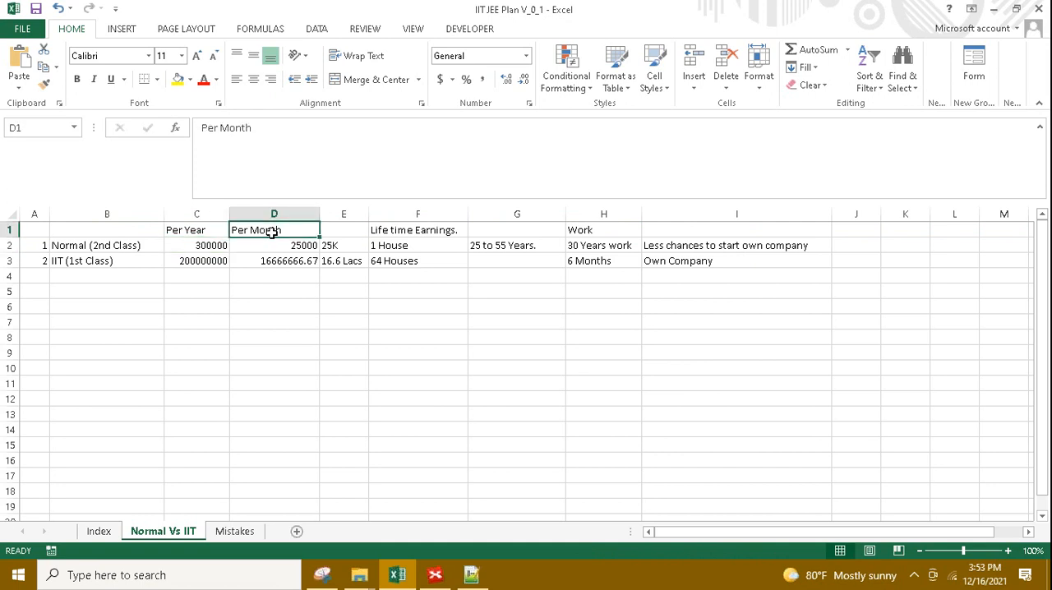
click(274, 245)
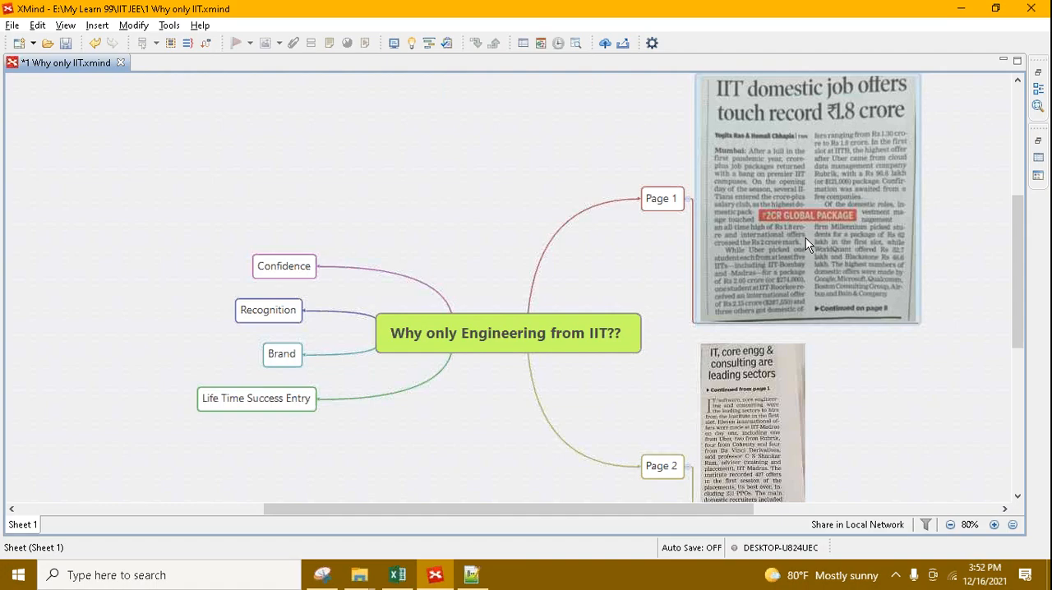
- Compare the 25K monthly note with the IIT yearly figure and 16.6 Lacs monthly salary
click(396, 575)
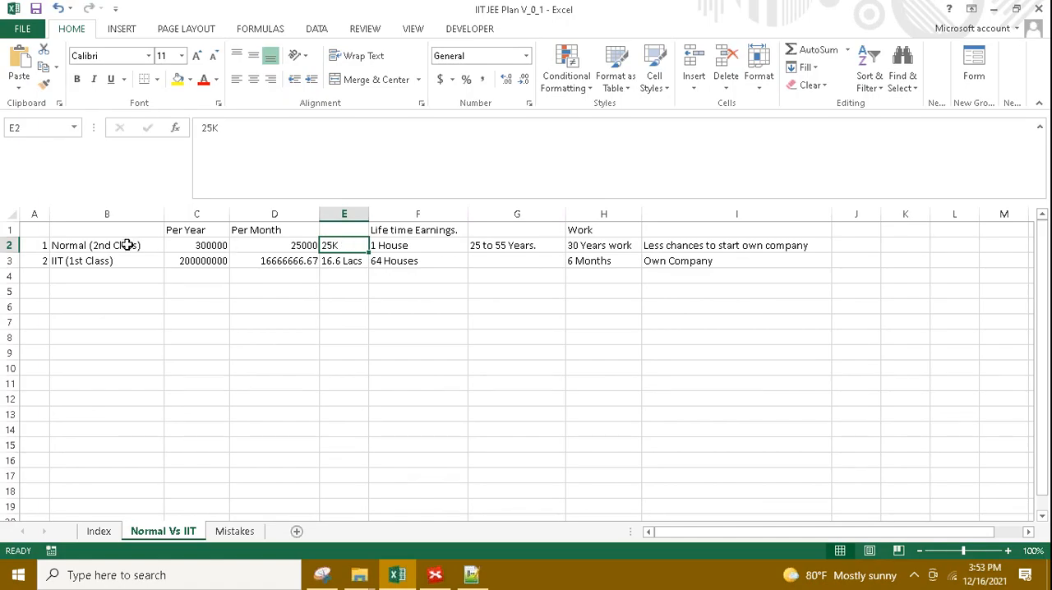
click(106, 245)
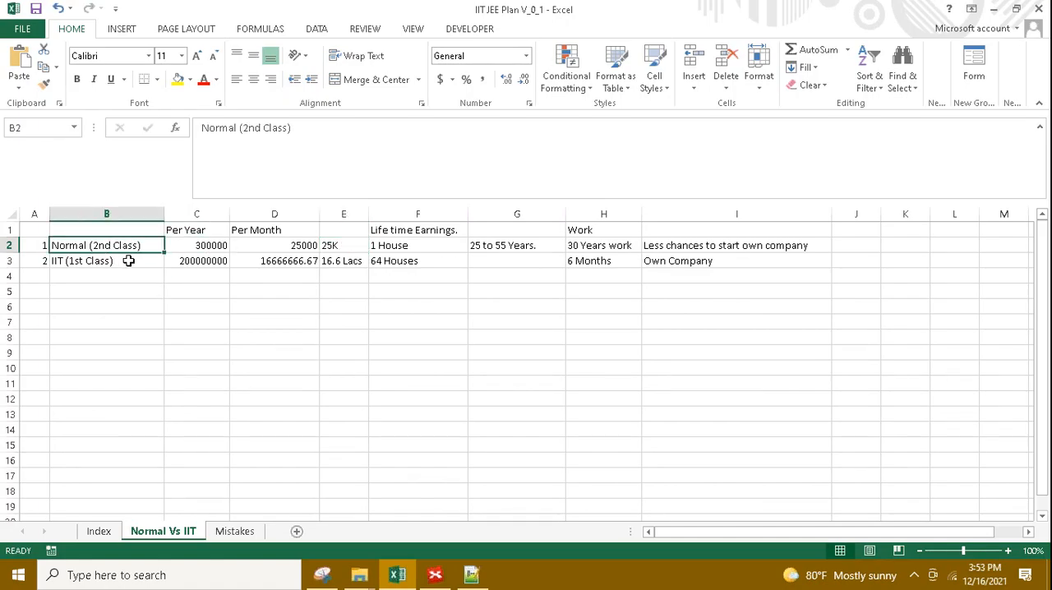
click(106, 260)
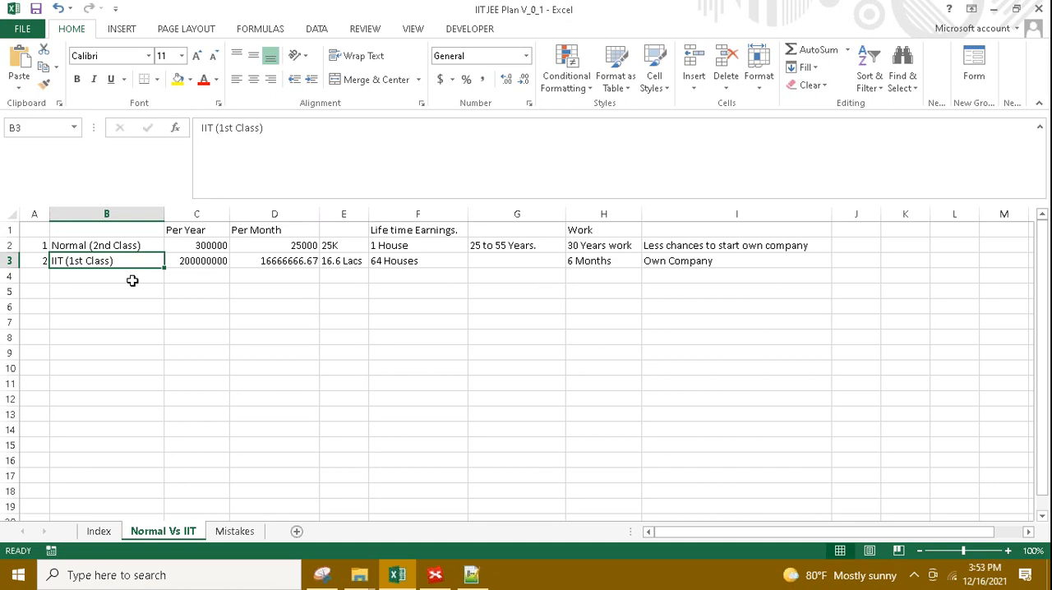
click(196, 261)
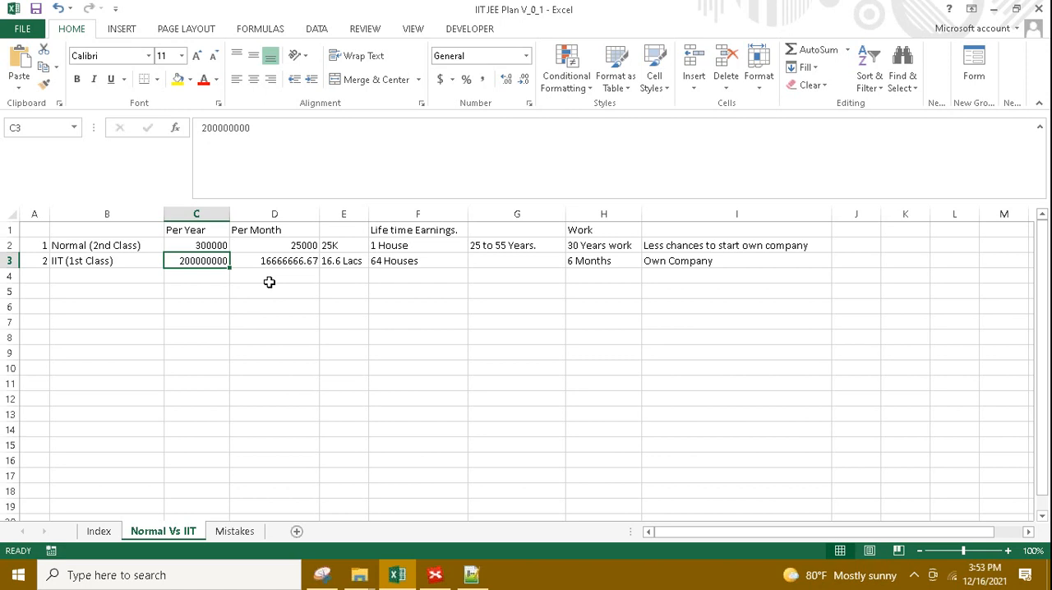
click(275, 260)
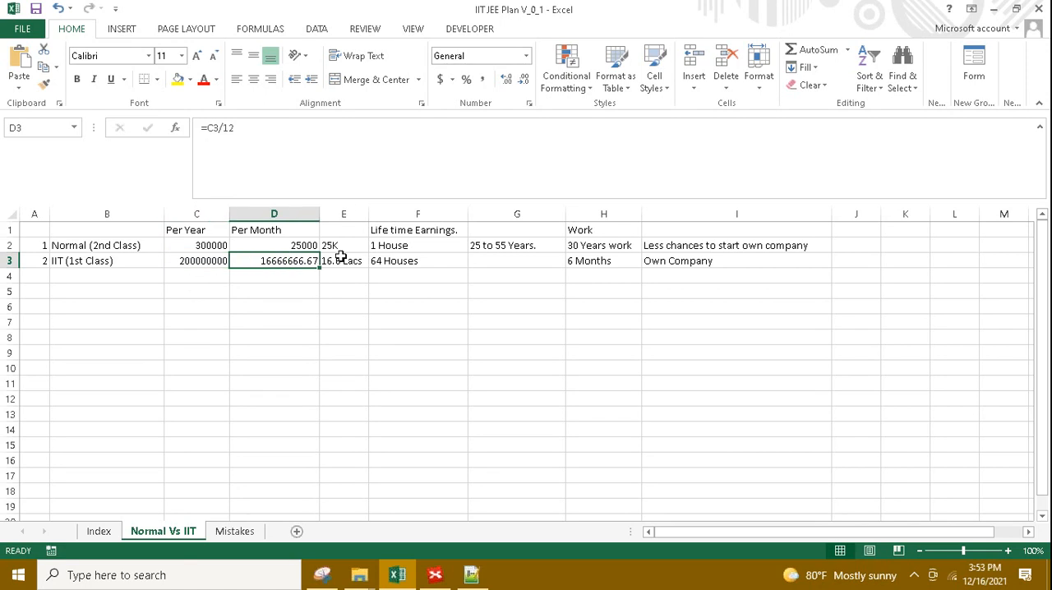
click(343, 261)
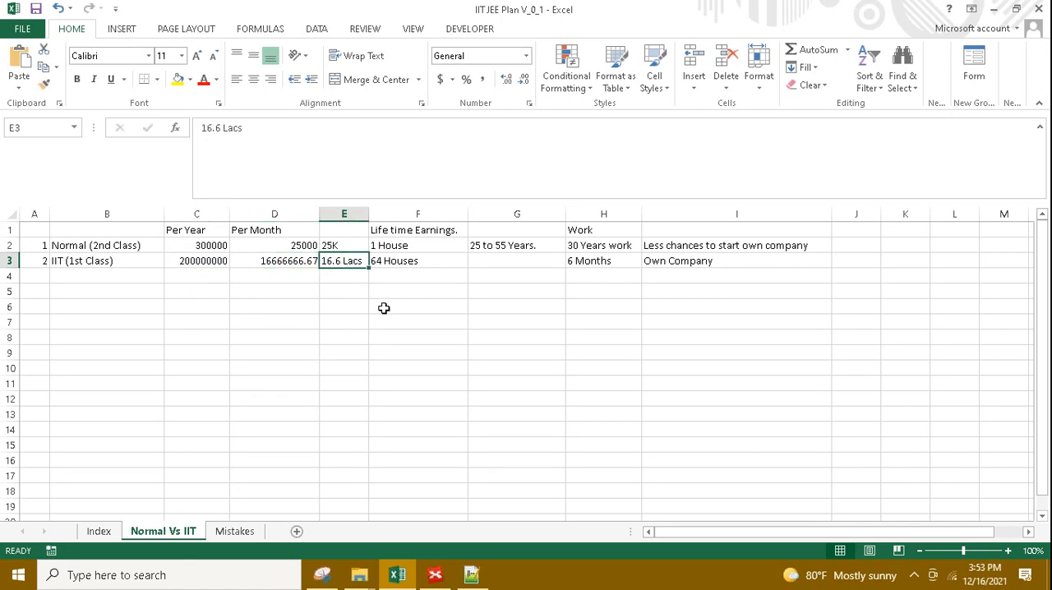
mouse_move(382, 308)
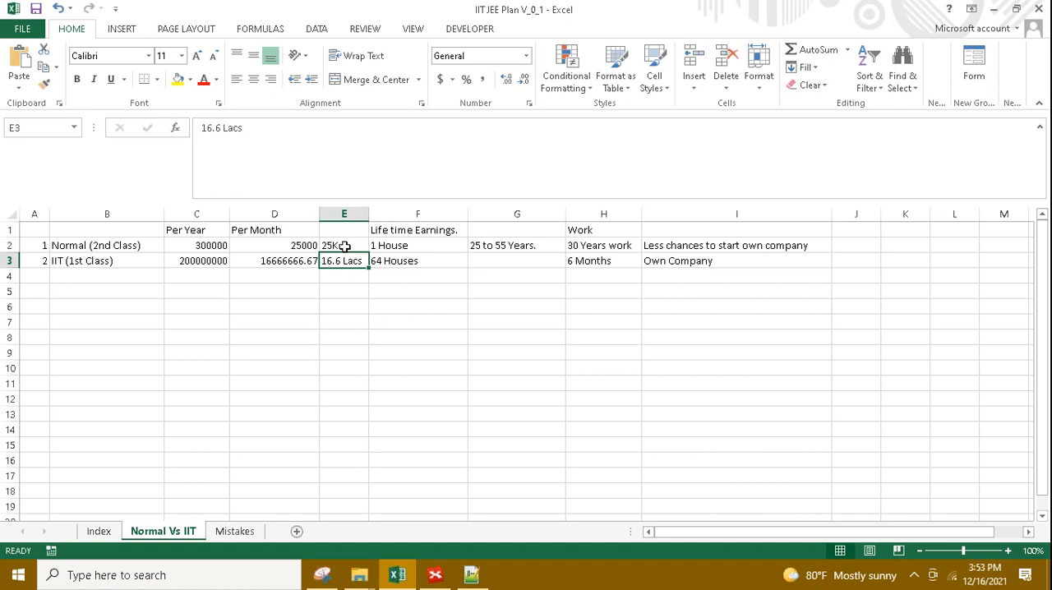
- Contrast lifetime earnings: 1 House for normal versus 64 Houses for IIT
click(342, 245)
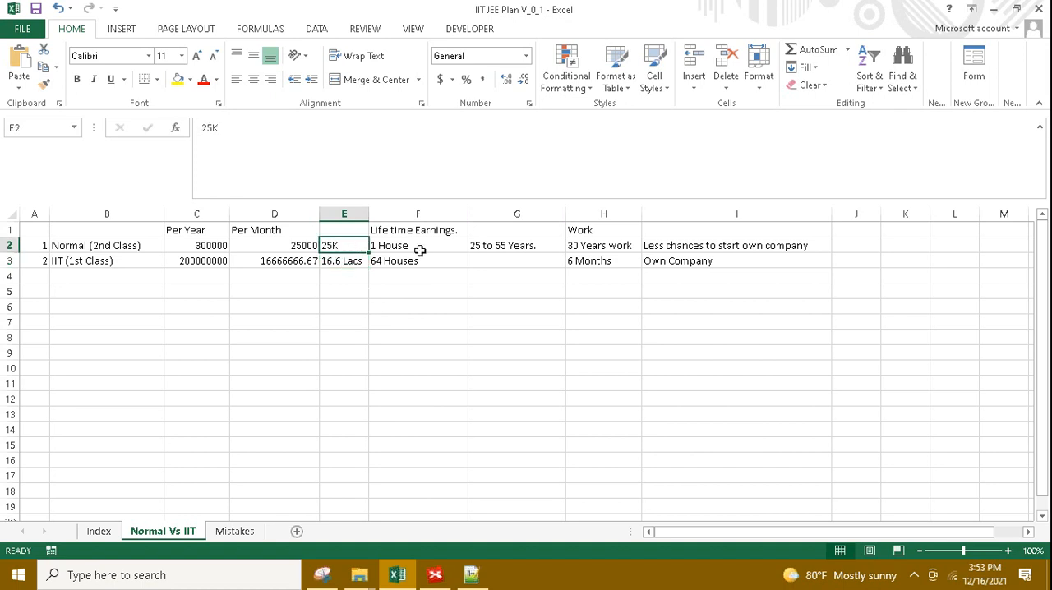
mouse_move(353, 245)
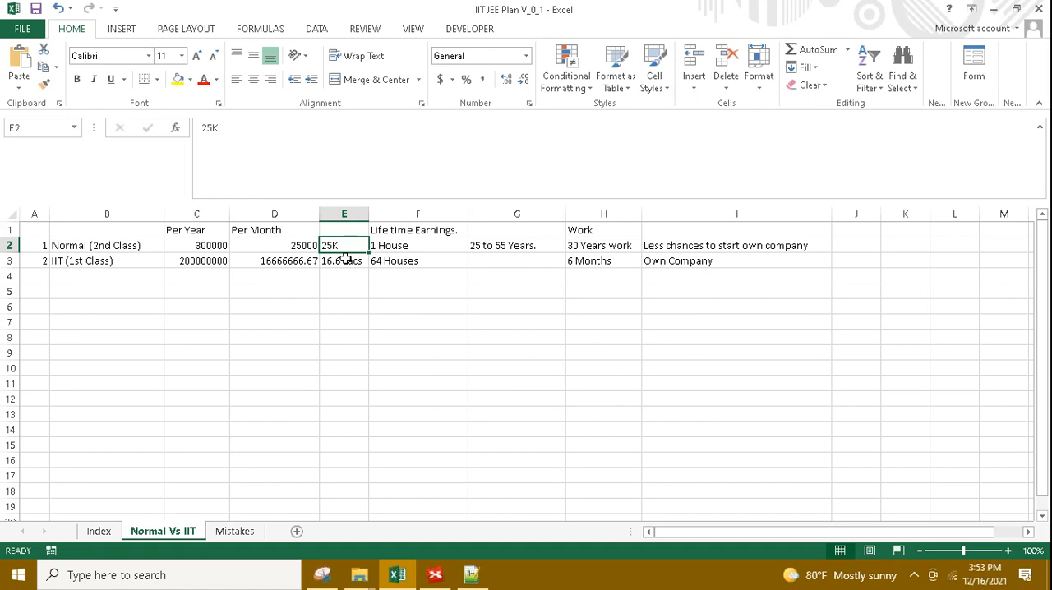
click(344, 261)
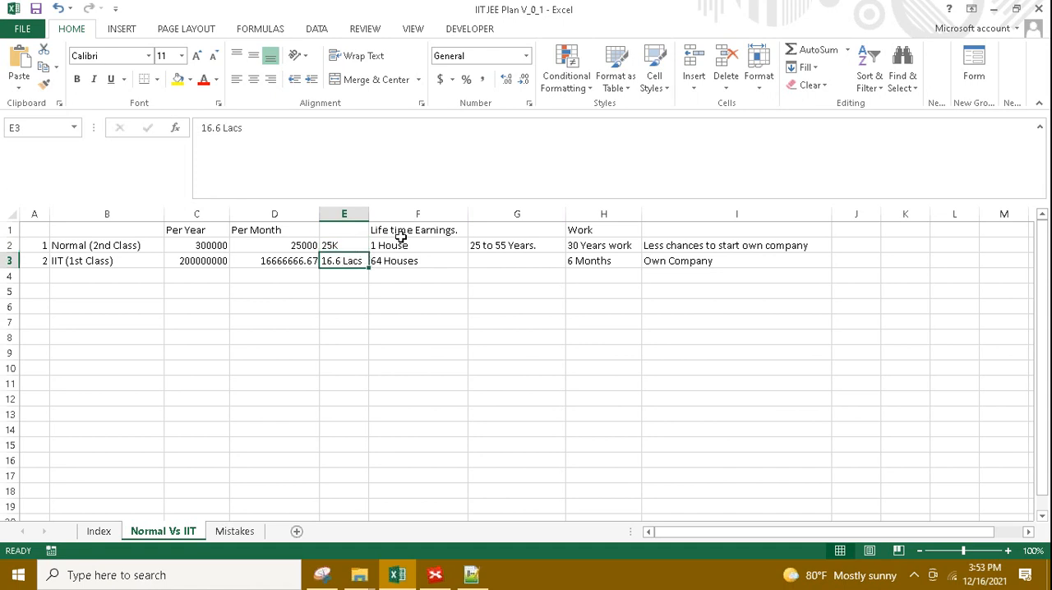
click(418, 230)
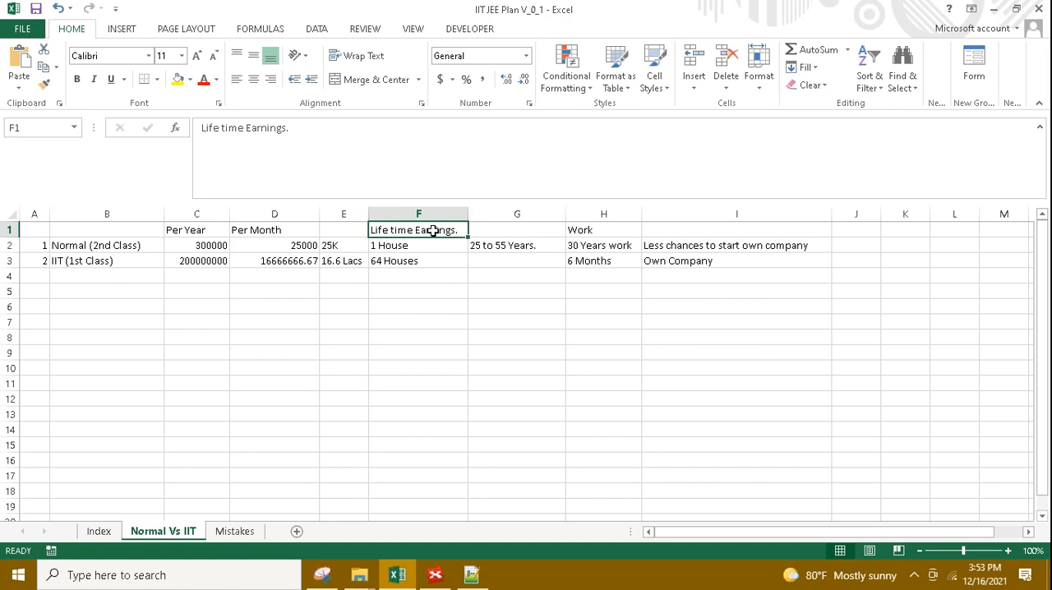
click(418, 245)
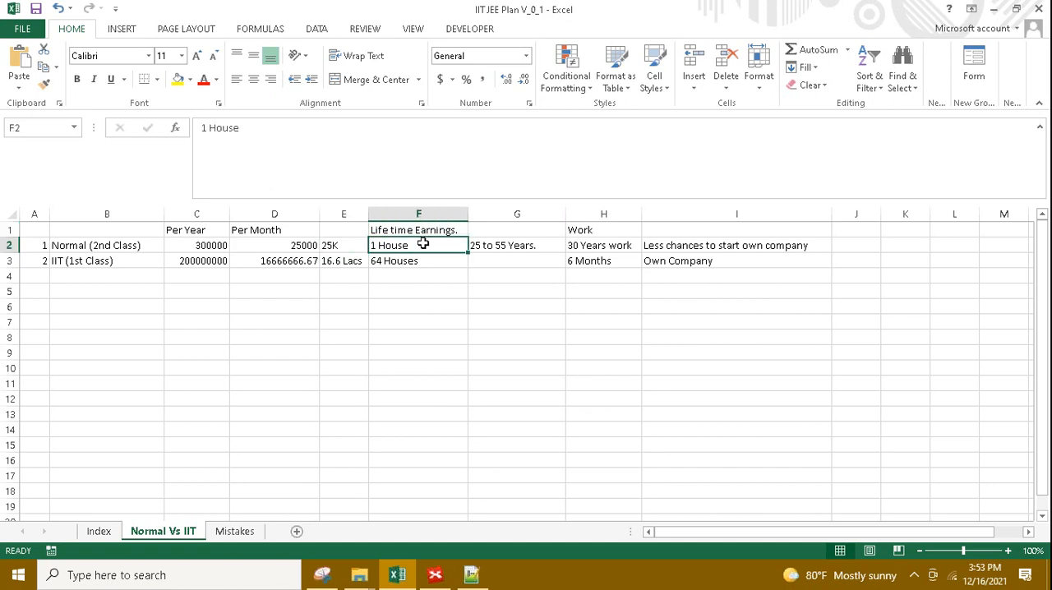
mouse_move(355, 265)
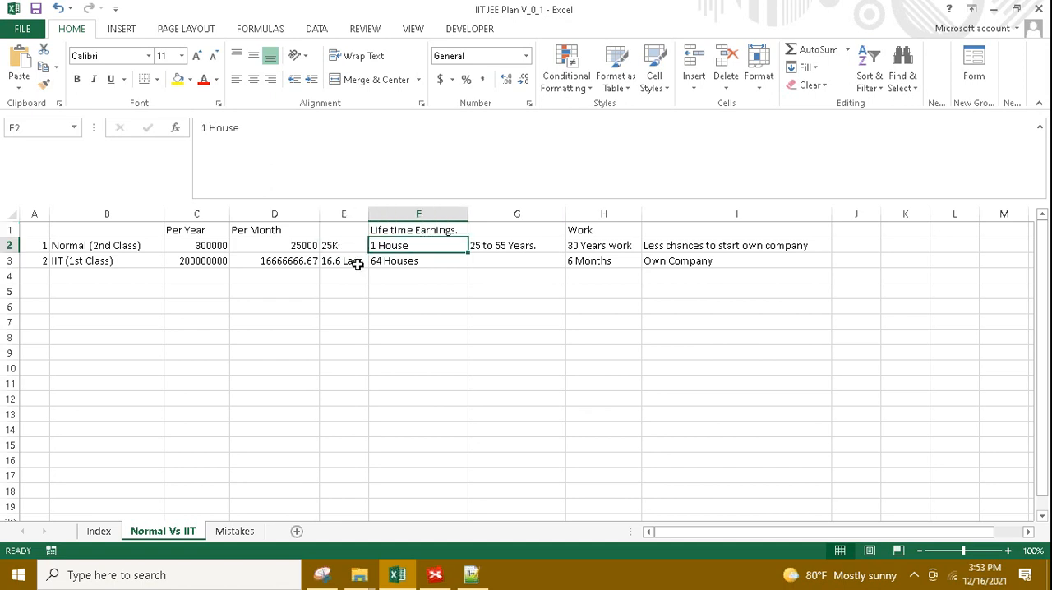
click(343, 261)
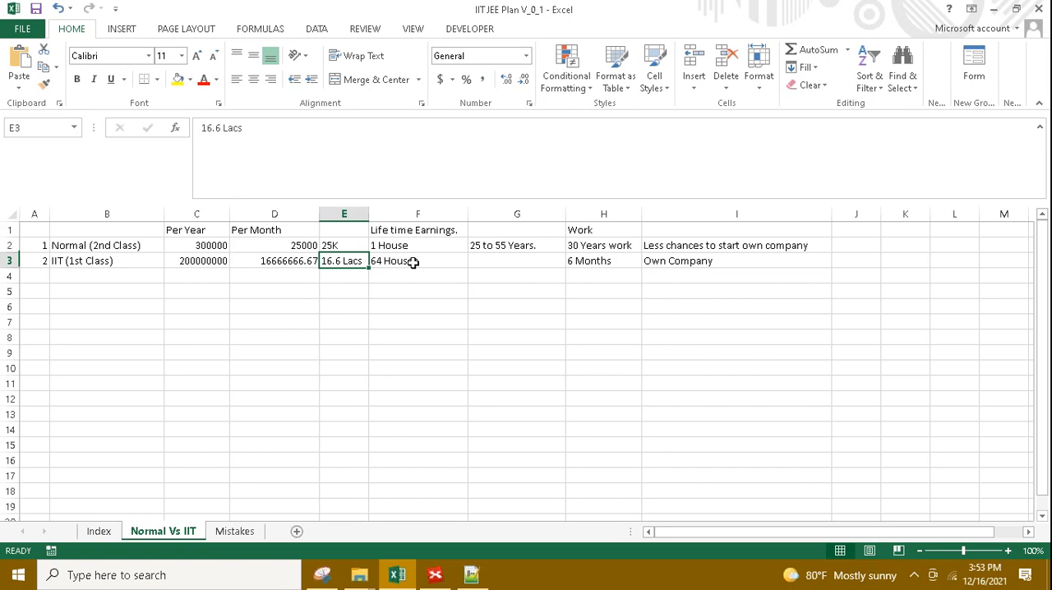
click(409, 261)
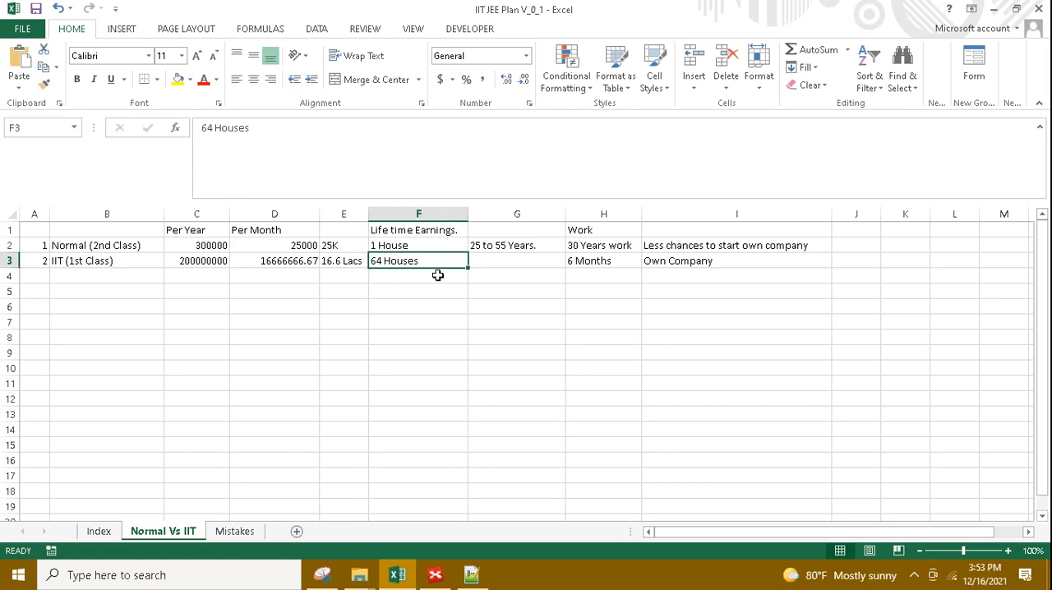
- Compare work years (30 Years vs 6 Months) and the less-chances-to-start-a-company note
click(498, 244)
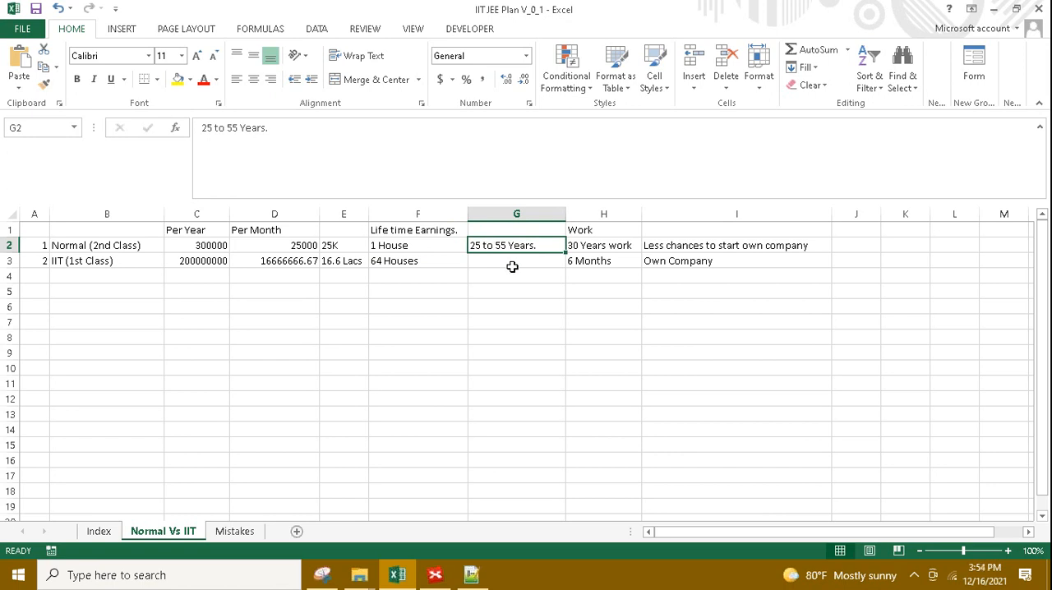
mouse_move(592, 250)
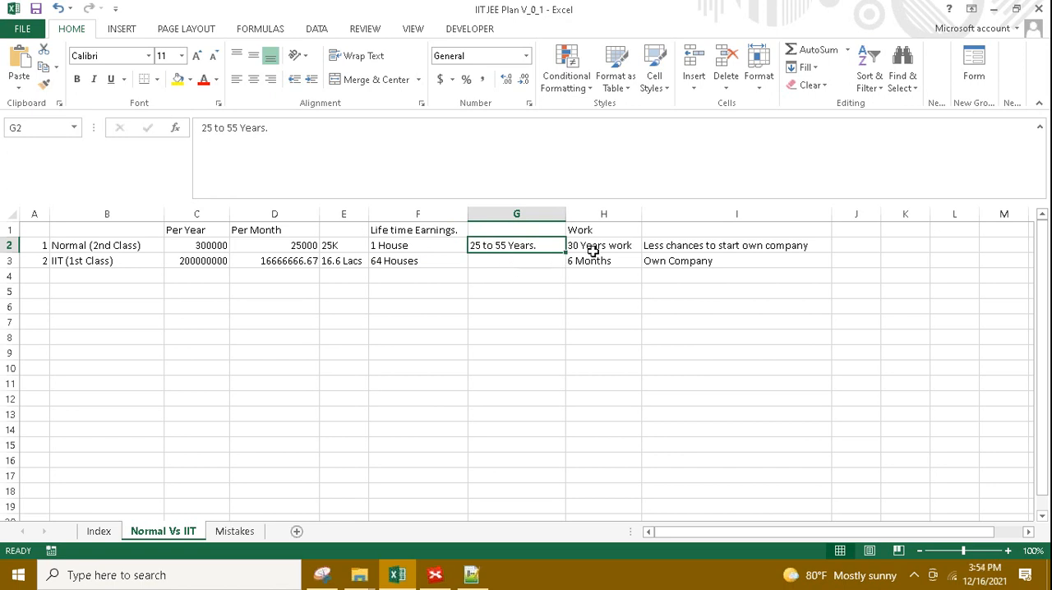
click(599, 245)
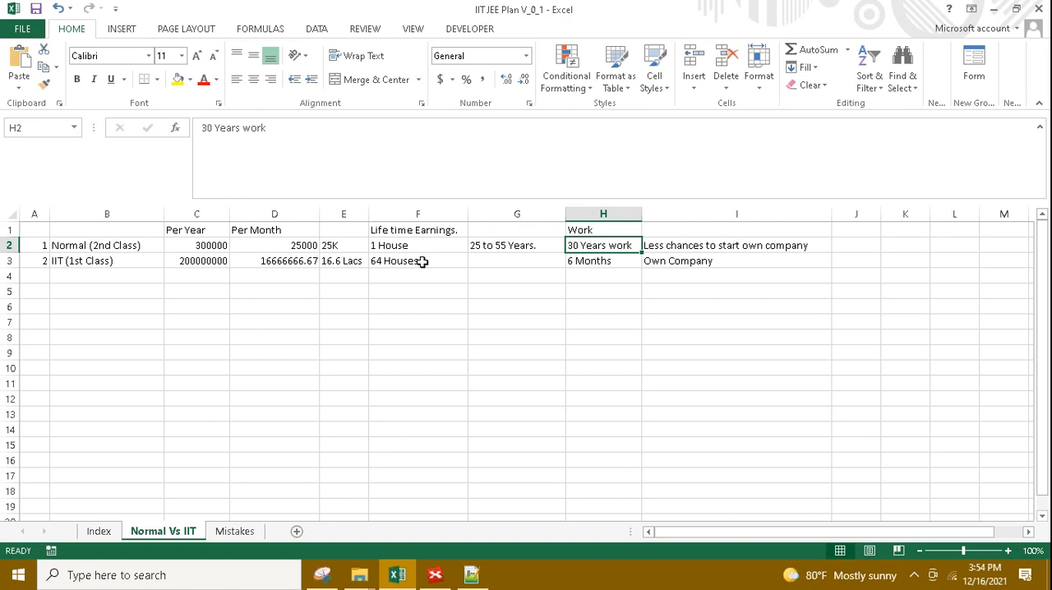
click(403, 261)
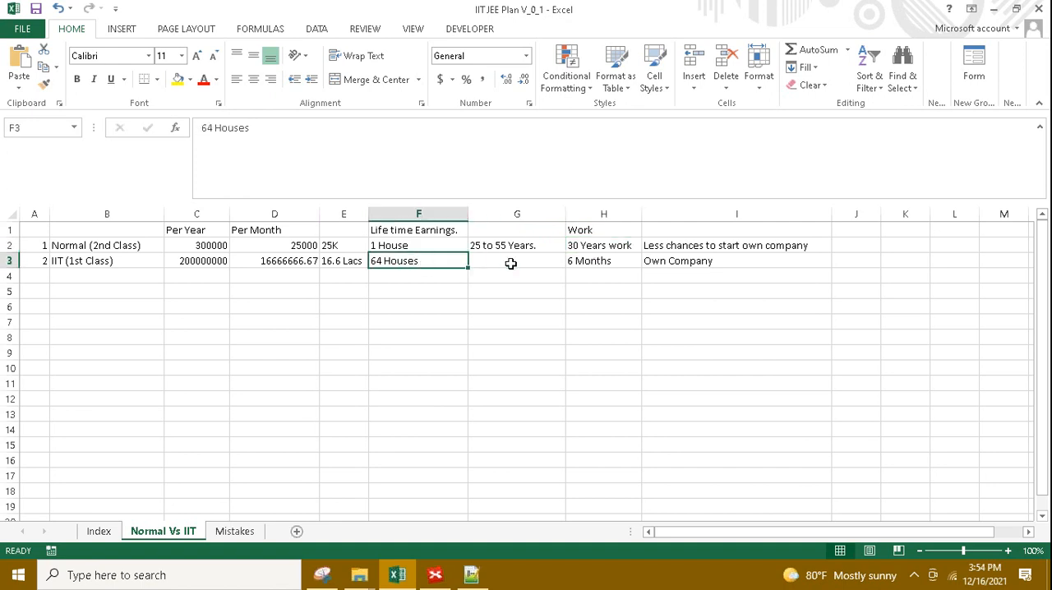
click(603, 261)
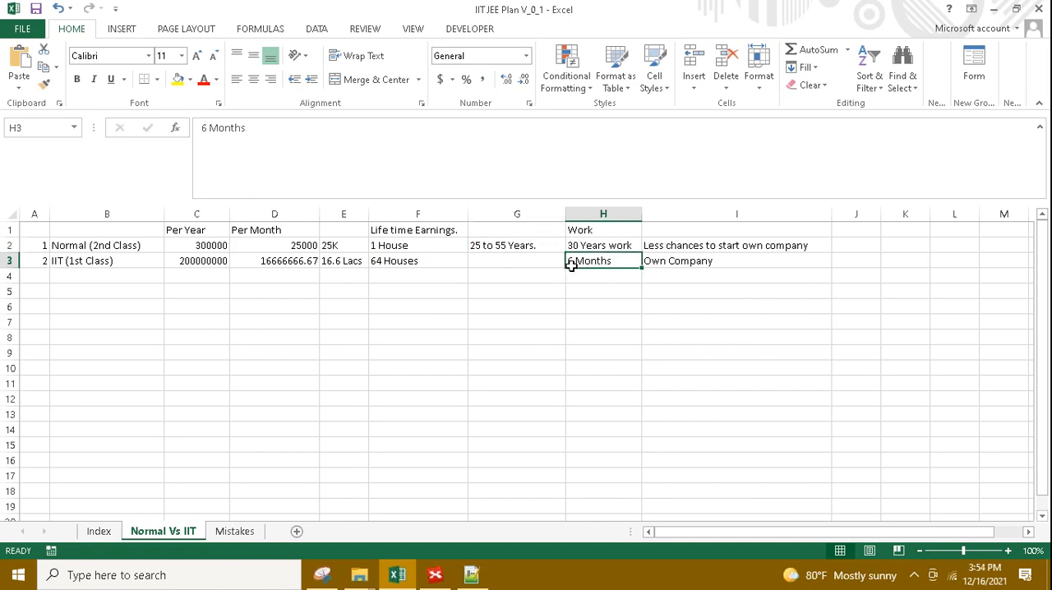
click(595, 245)
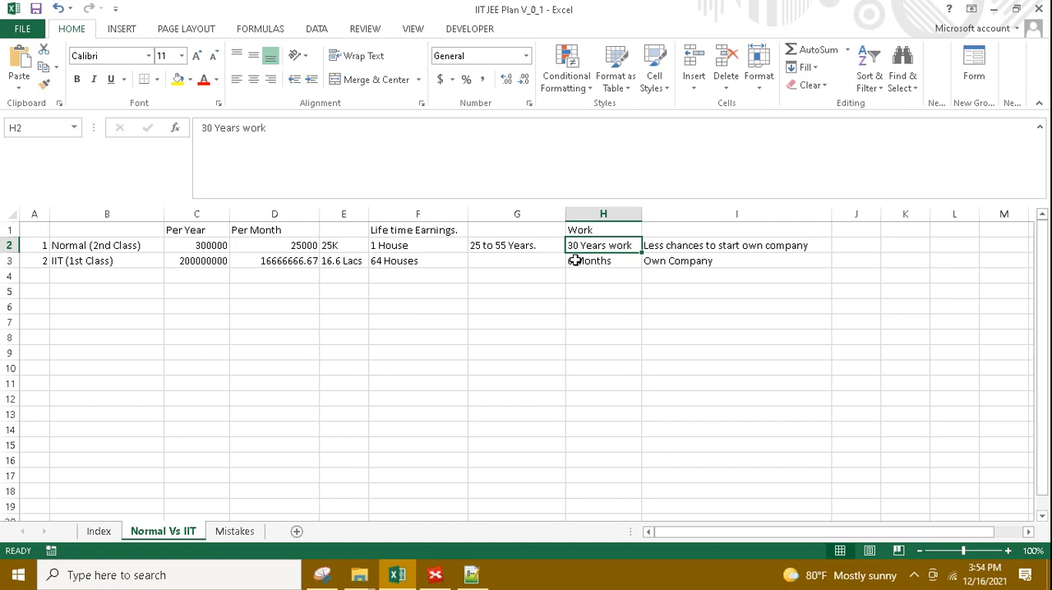
click(590, 261)
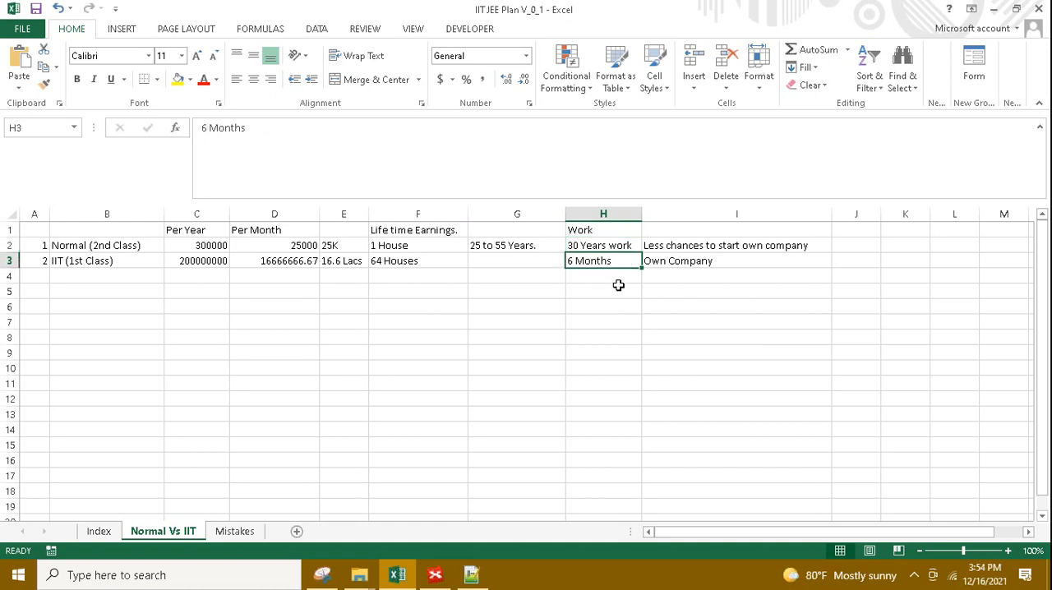
mouse_move(687, 249)
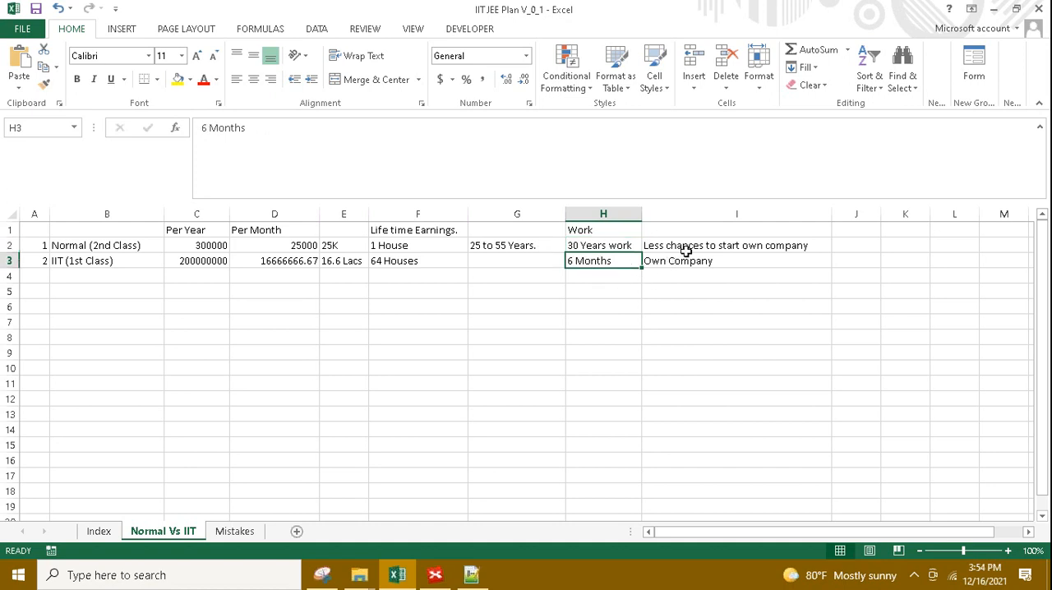
click(737, 245)
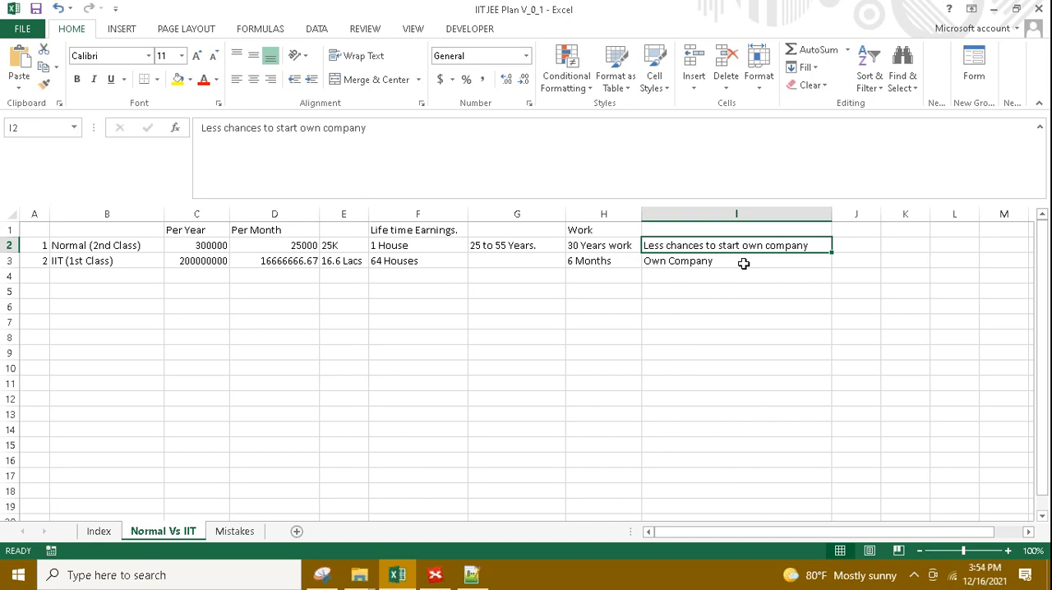
mouse_move(730, 263)
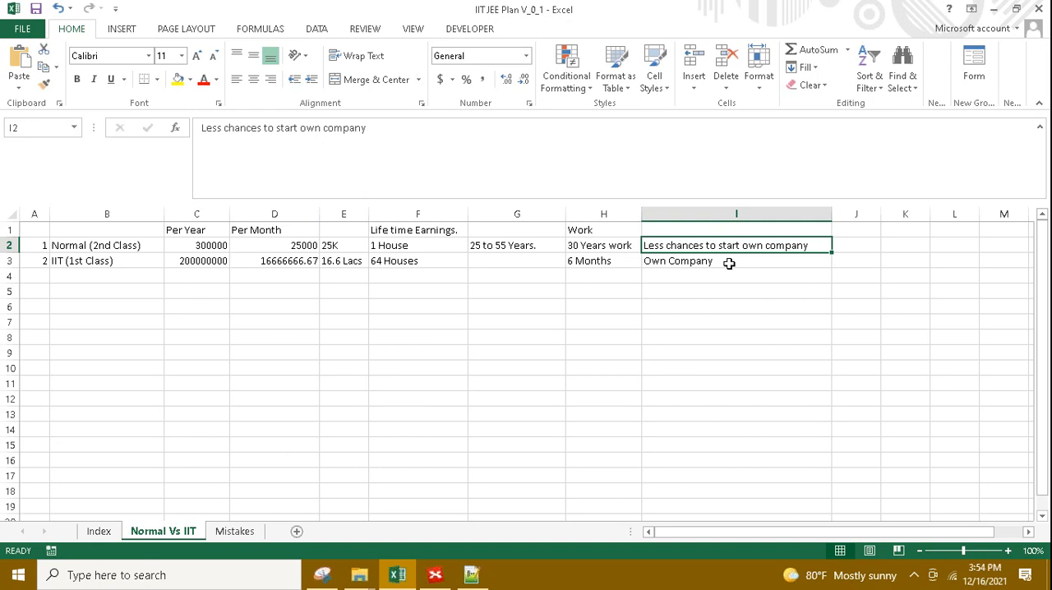
click(722, 260)
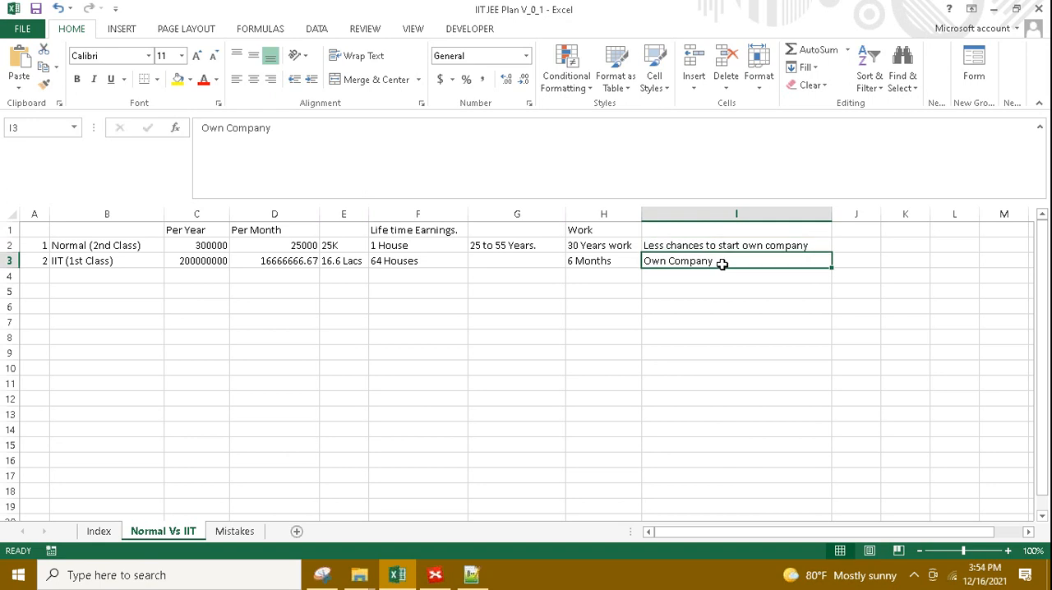
mouse_move(719, 263)
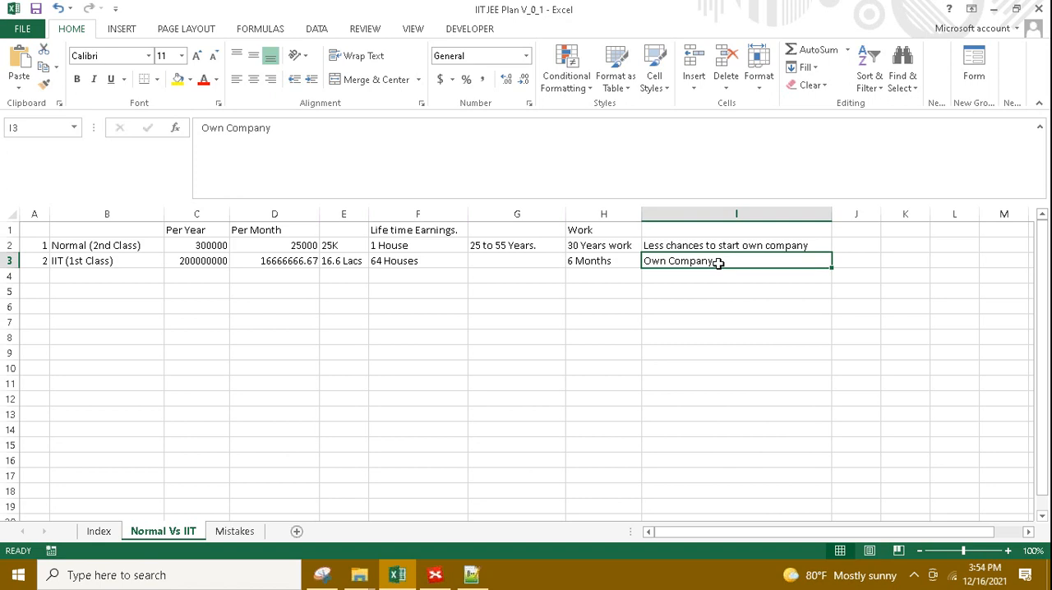
mouse_move(255, 264)
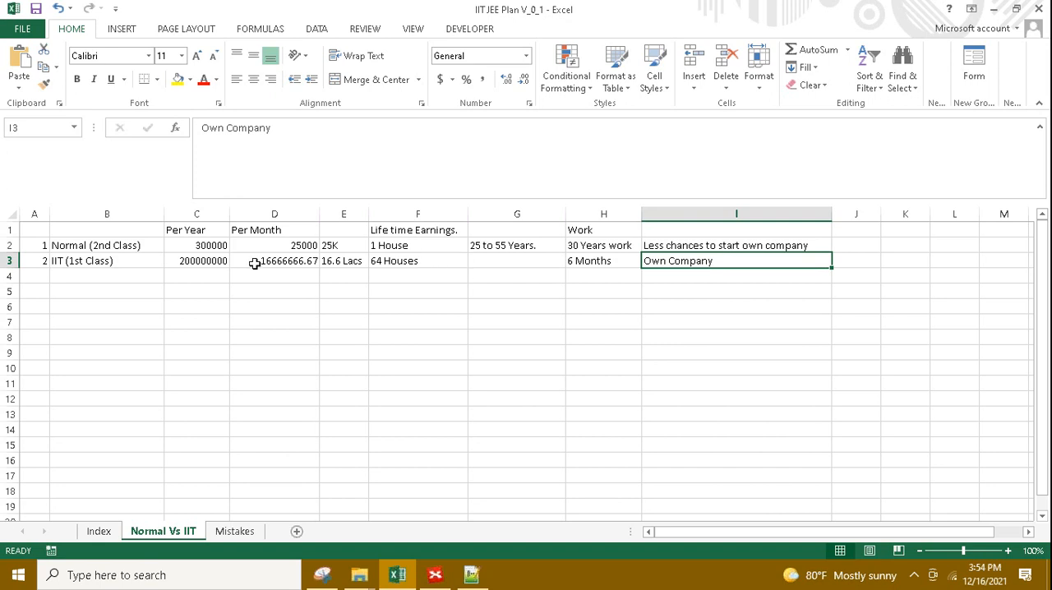
click(106, 261)
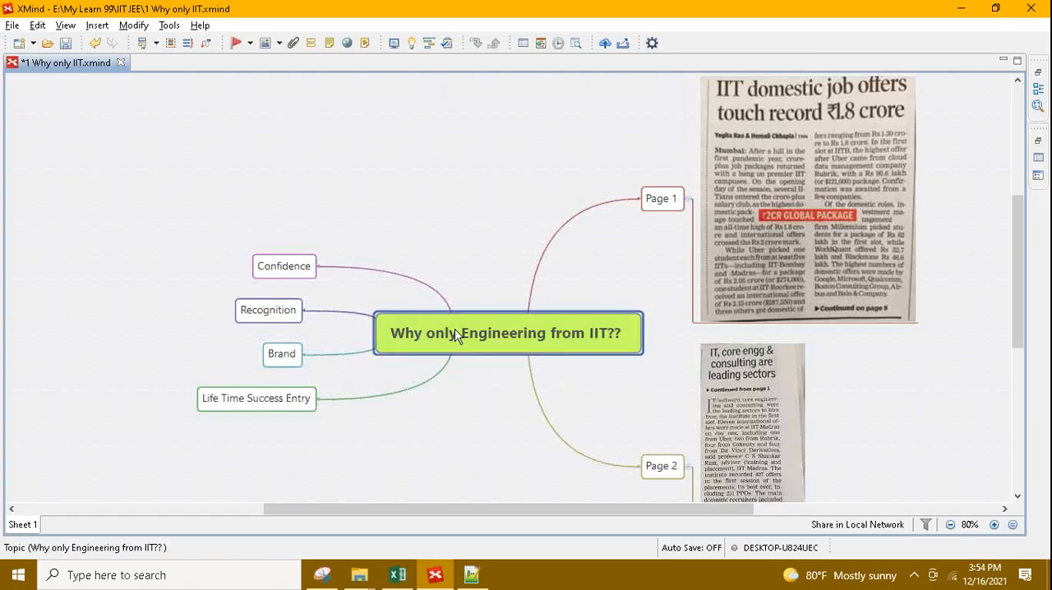
- Pick out the Life Time Success Entry, Brand and Confidence topics in the XMind map
click(255, 400)
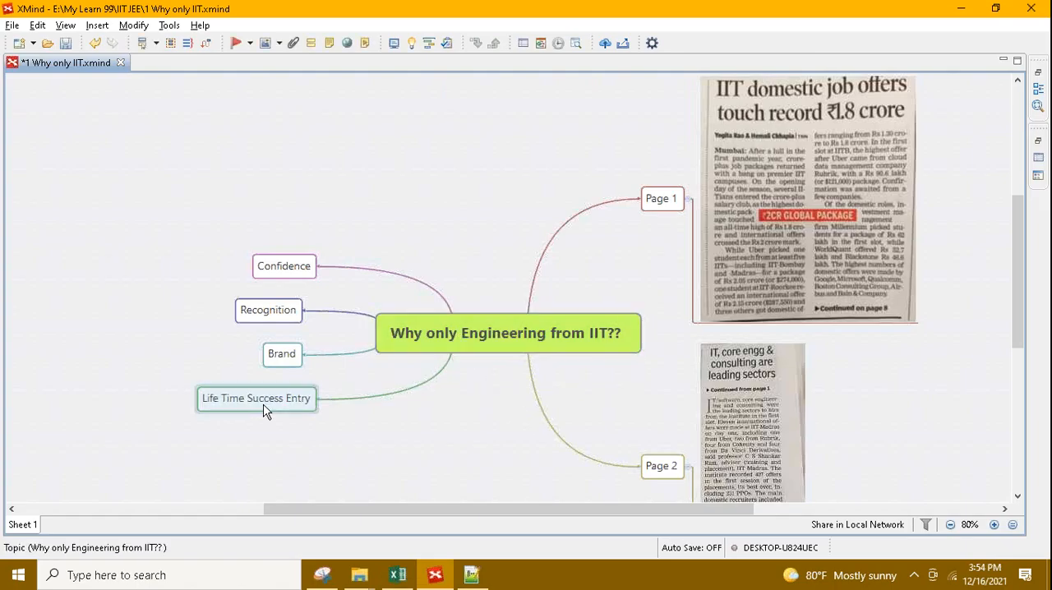
click(256, 399)
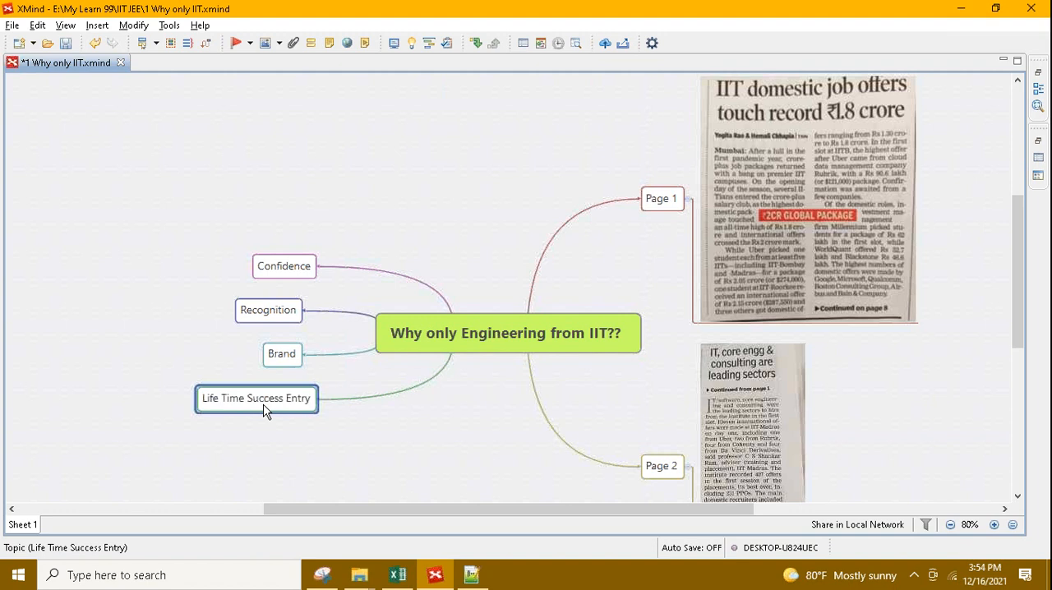
click(282, 354)
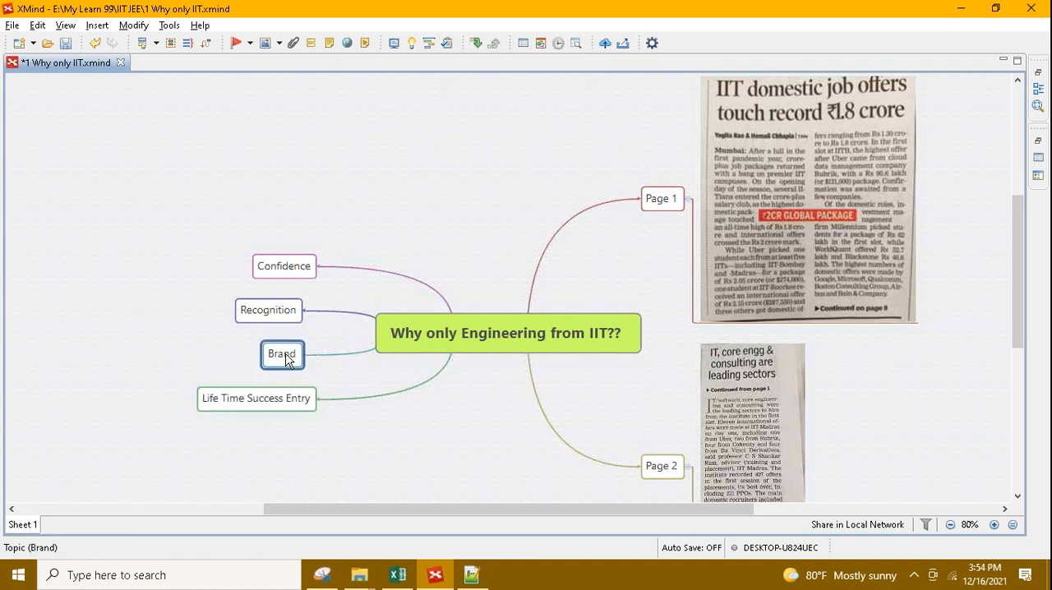
mouse_move(336, 373)
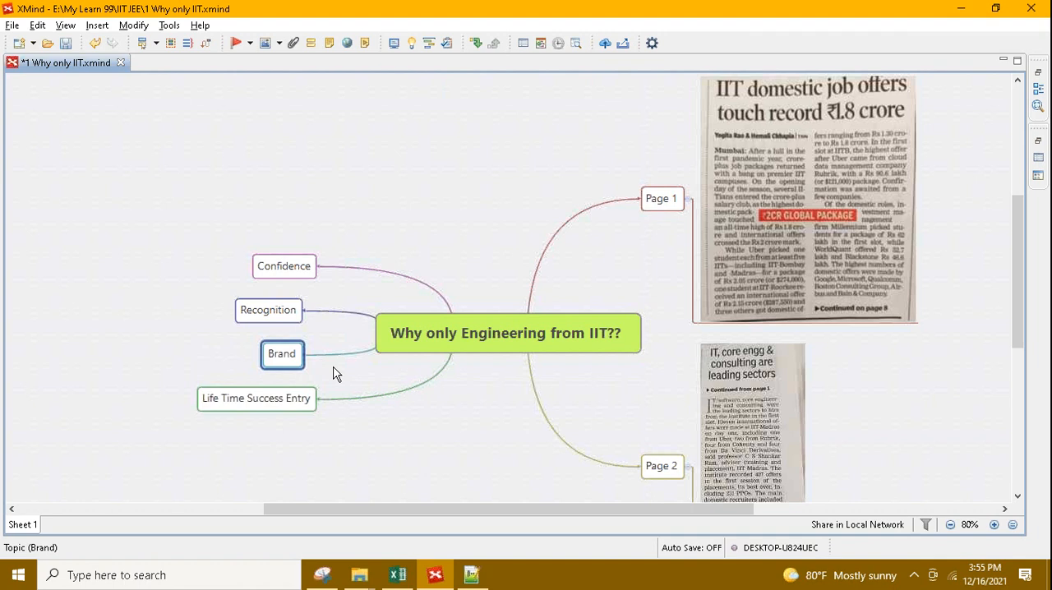
mouse_move(283, 327)
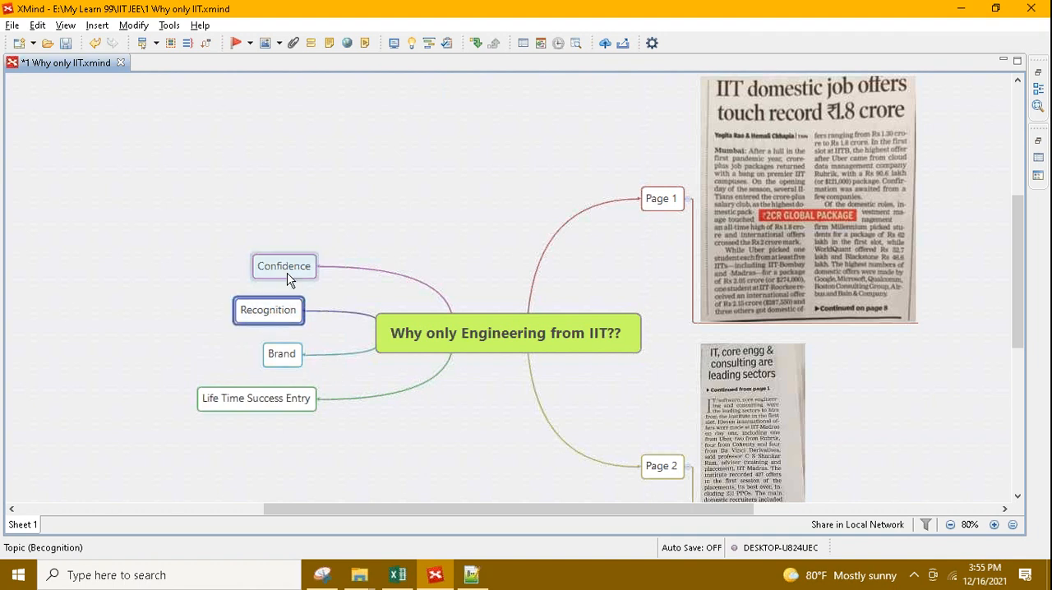
click(284, 266)
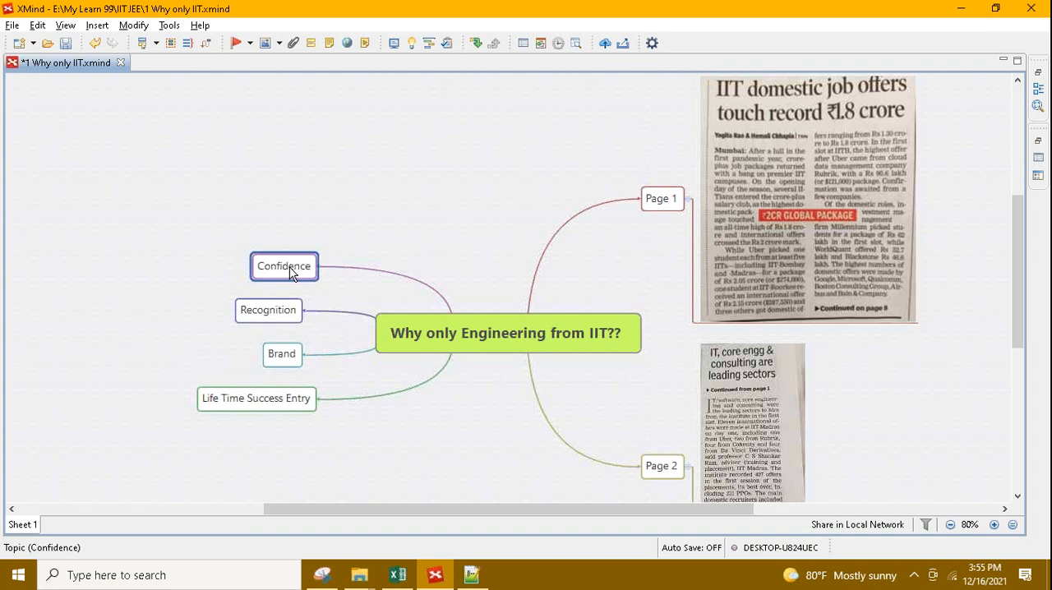
mouse_move(509, 252)
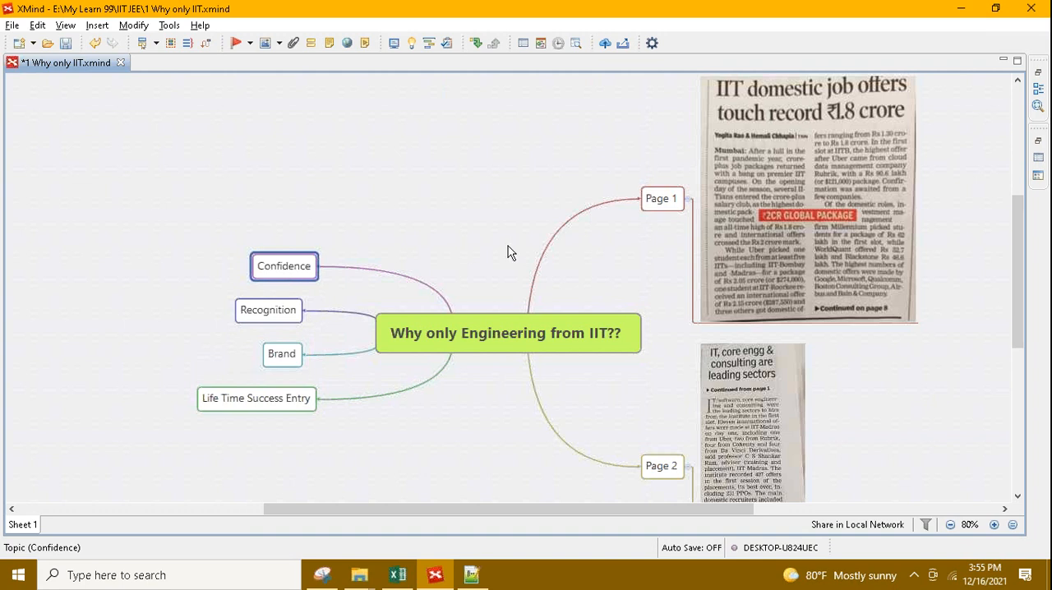